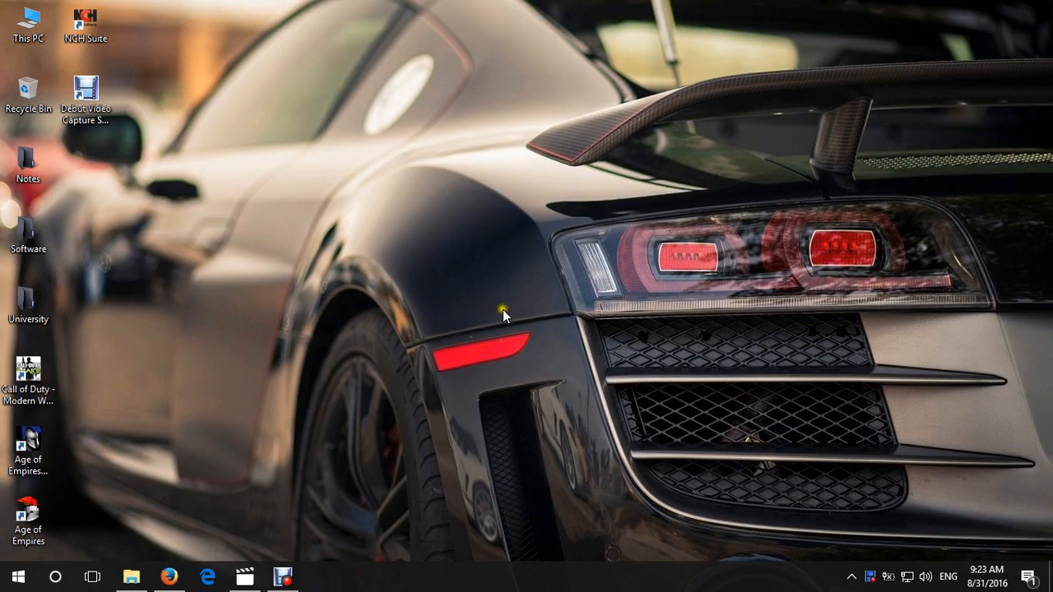
mouse_move(443, 327)
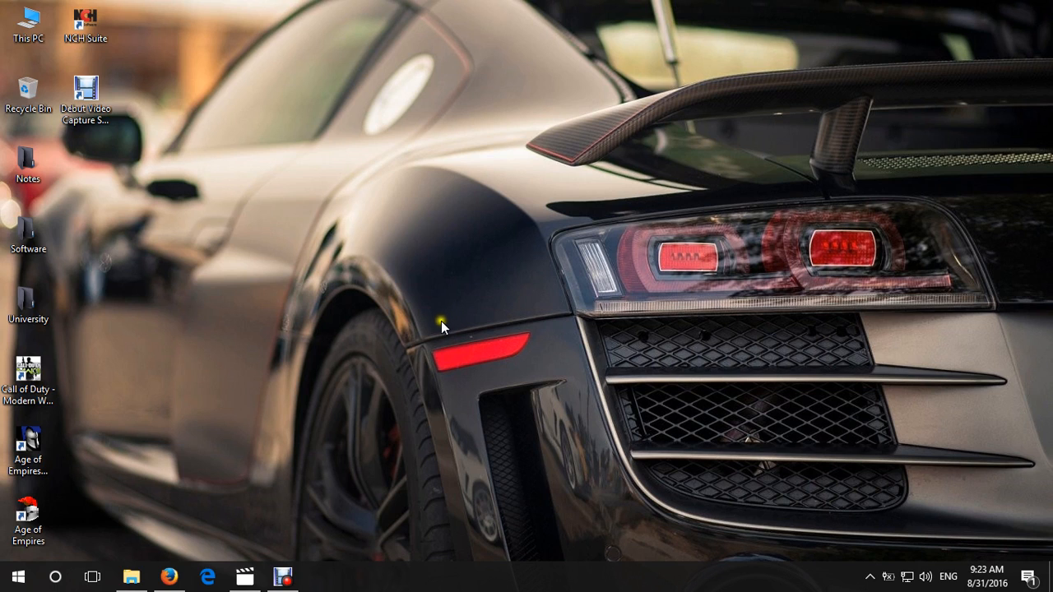
mouse_move(440, 321)
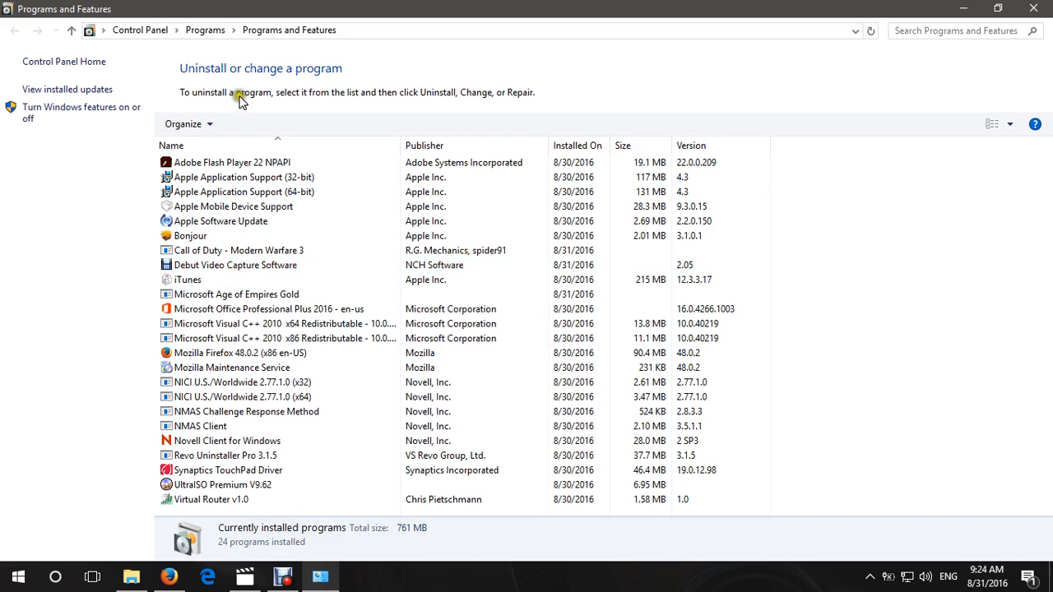
mouse_move(73, 129)
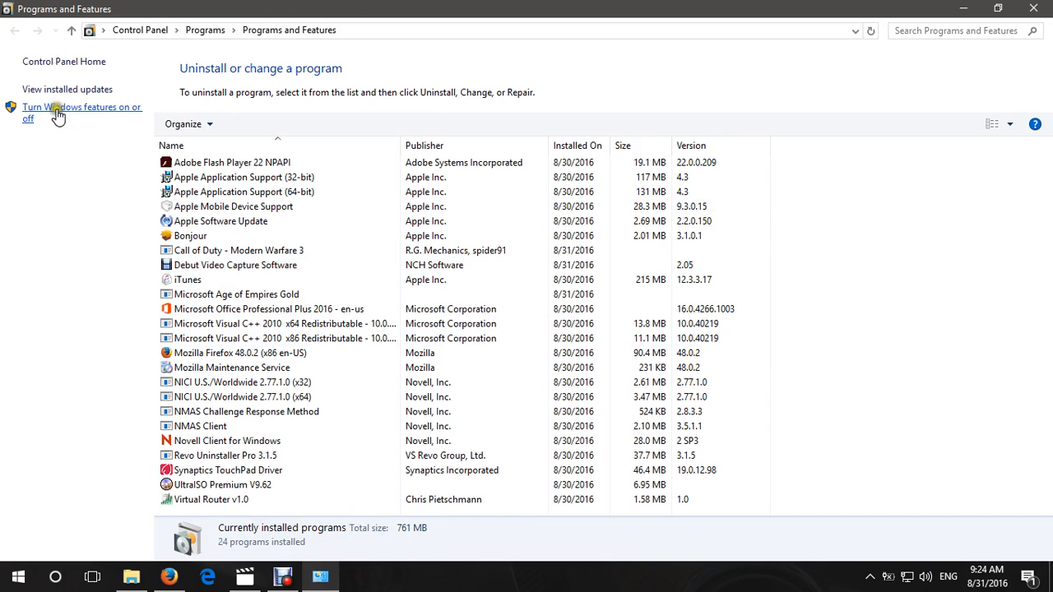
mouse_move(76, 115)
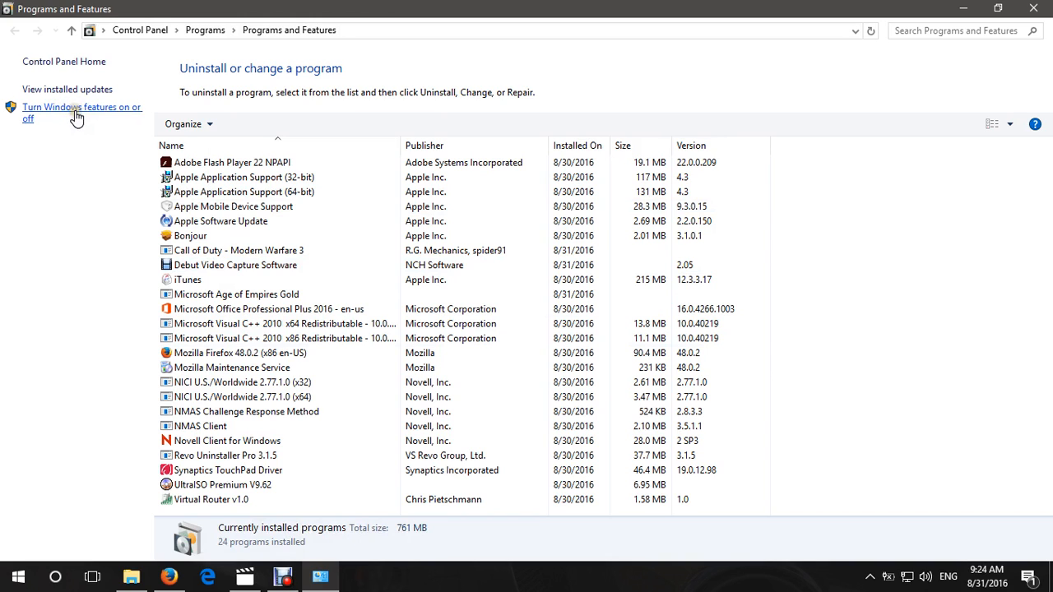
- Open 'Turn Windows features on or off' from the Programs and Features left pane
click(74, 113)
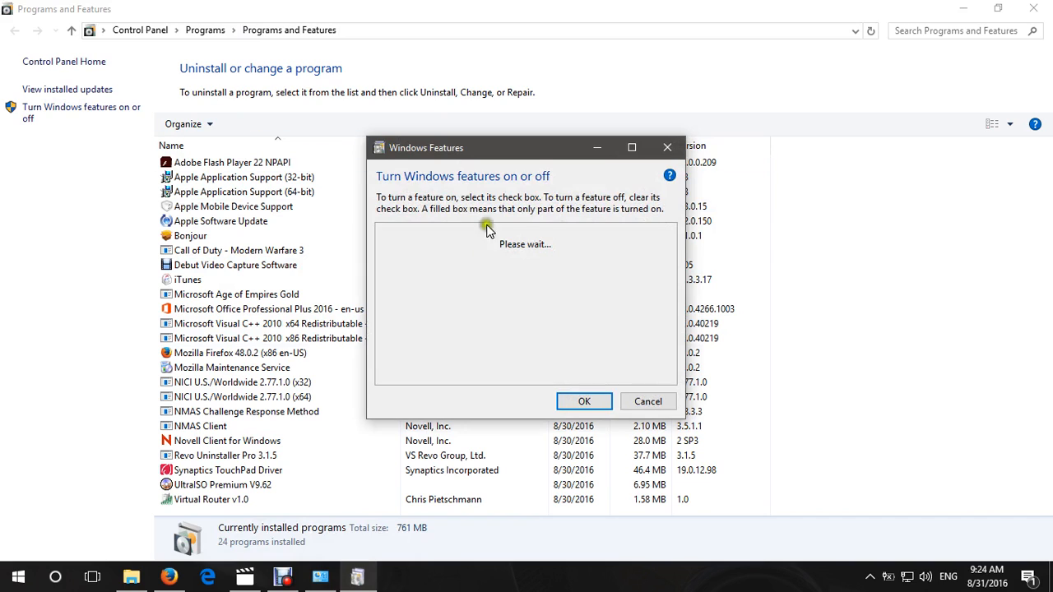
mouse_move(535, 281)
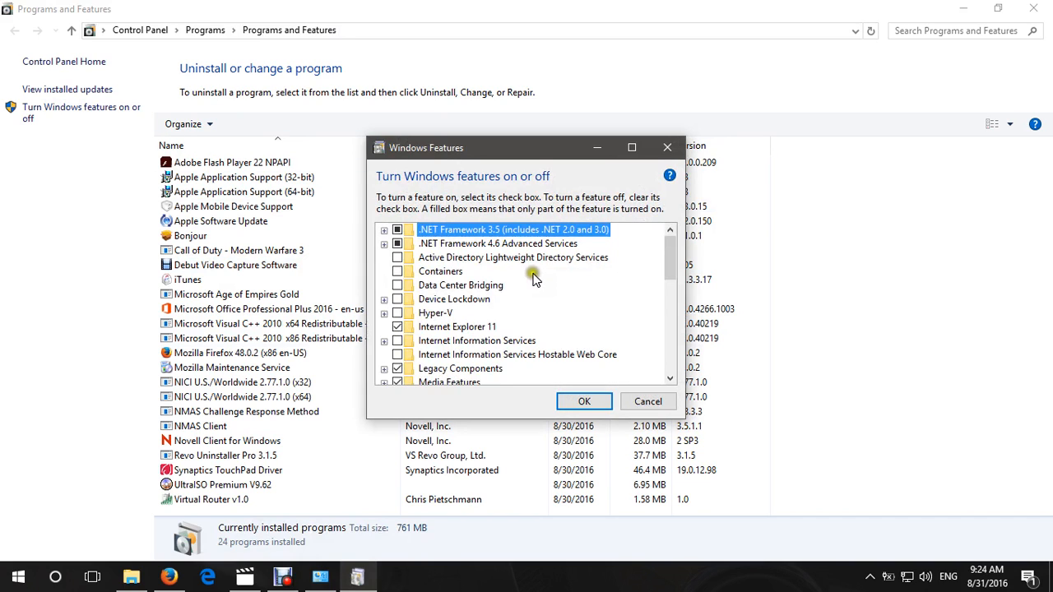
- Scroll the Windows Features list and expand Legacy Components to show DirectPlay
scroll(down, 3)
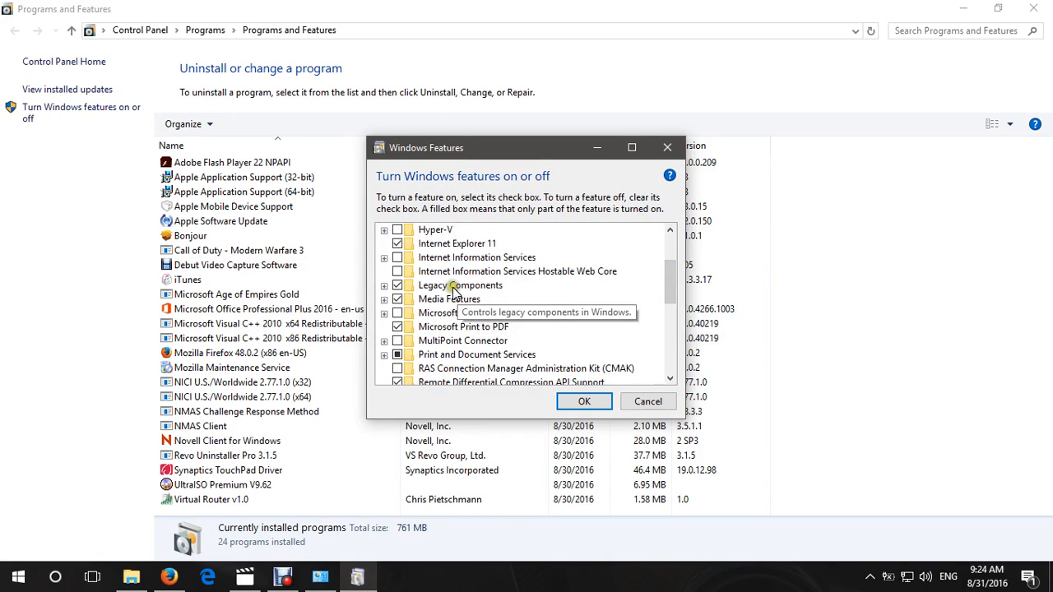
click(383, 285)
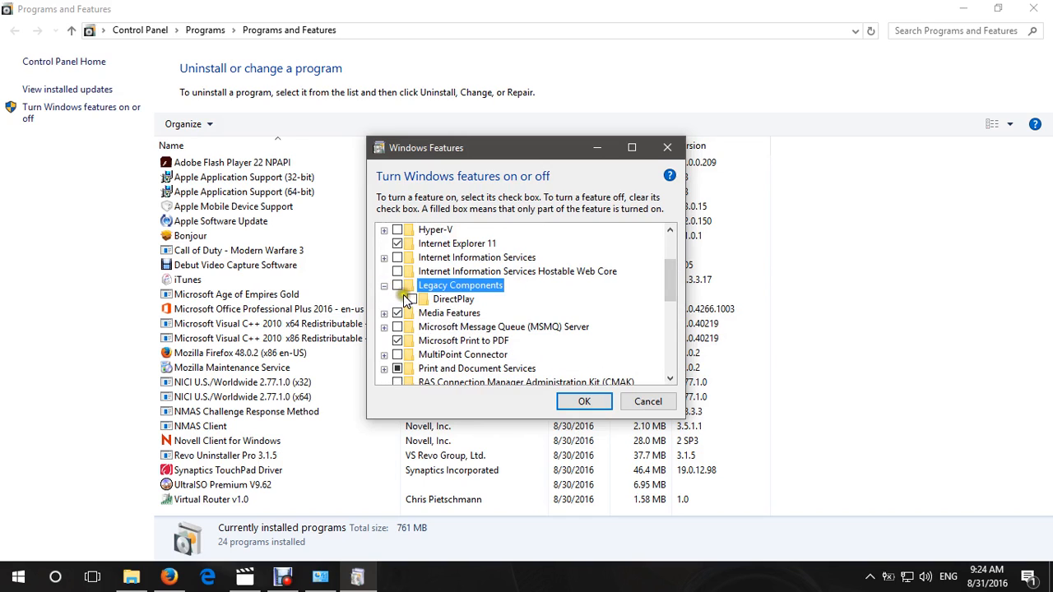
mouse_move(397, 284)
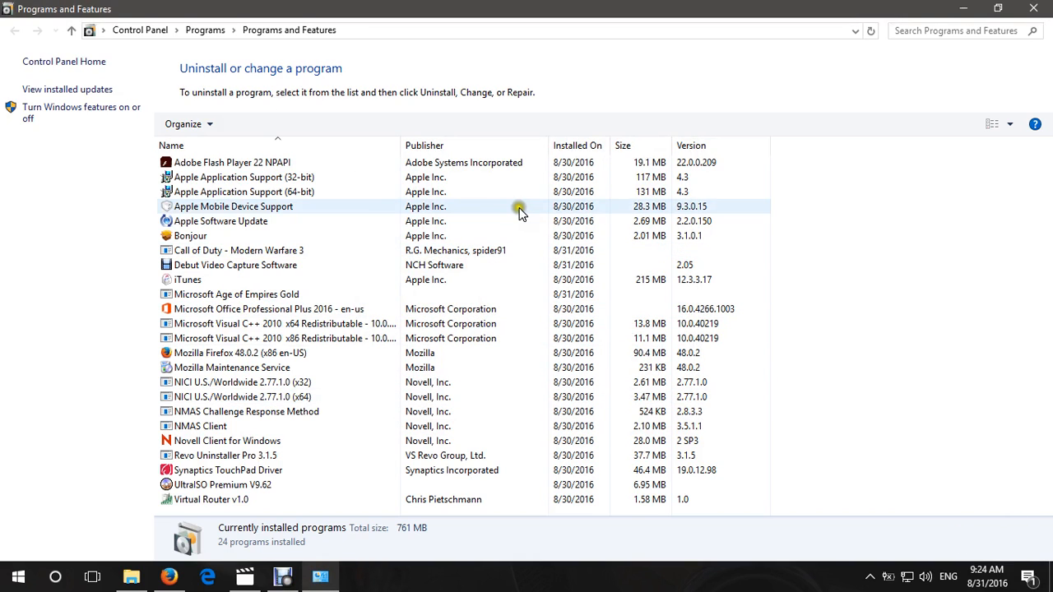
click(269, 308)
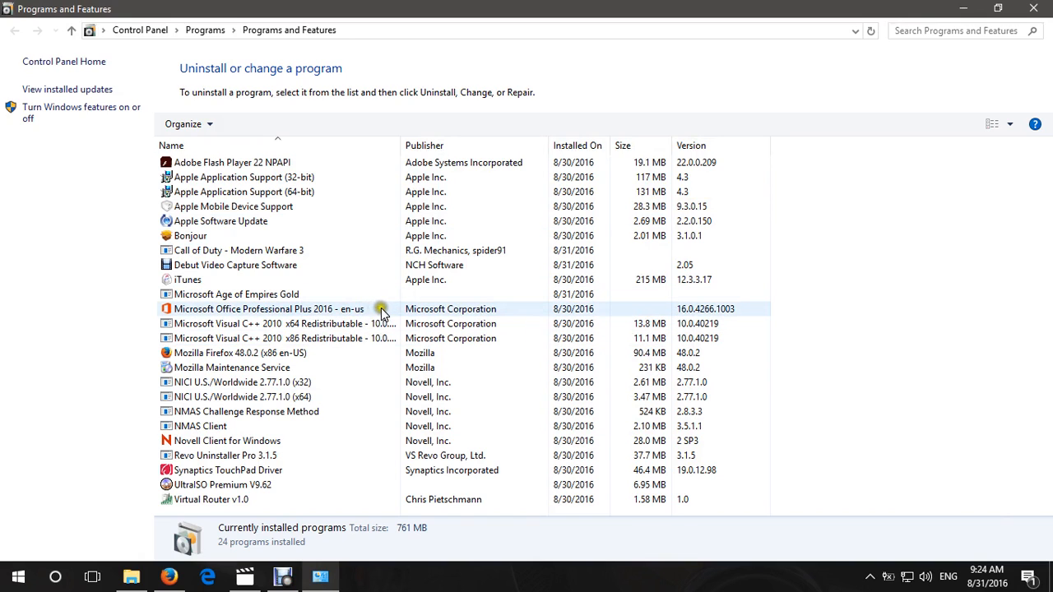
click(236, 293)
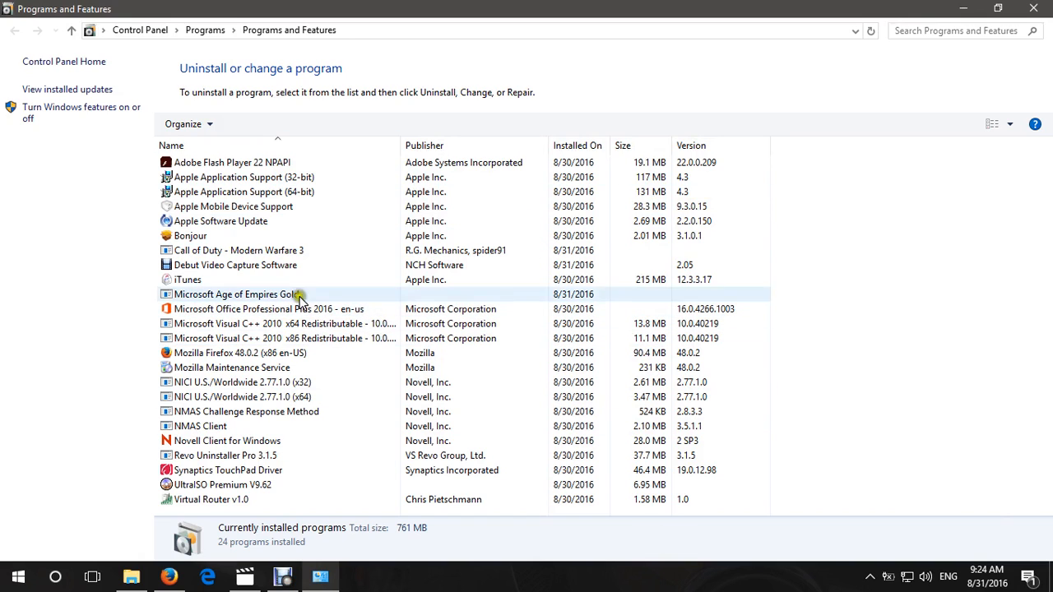
click(242, 381)
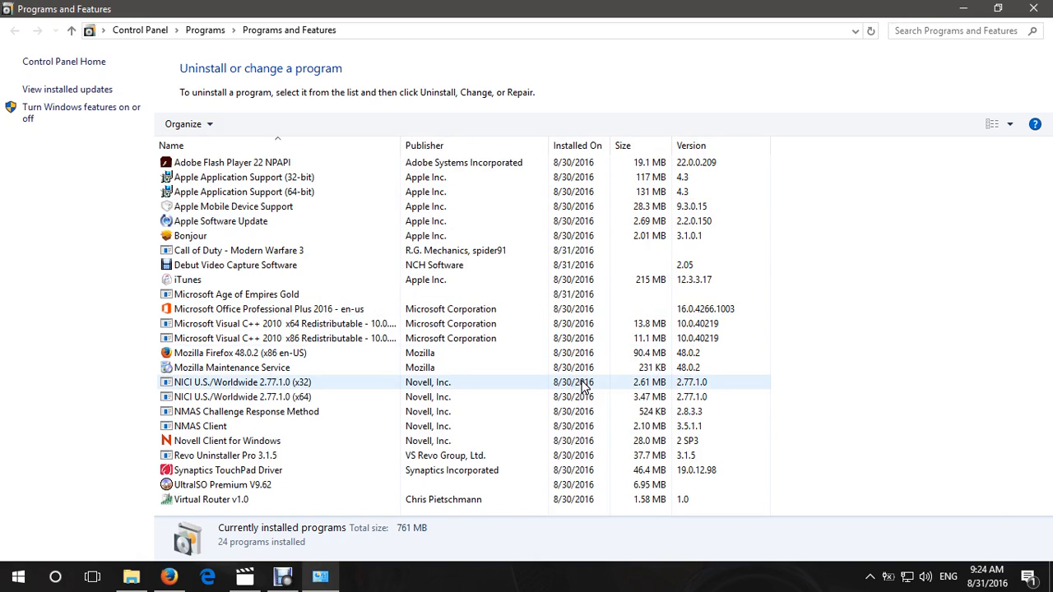